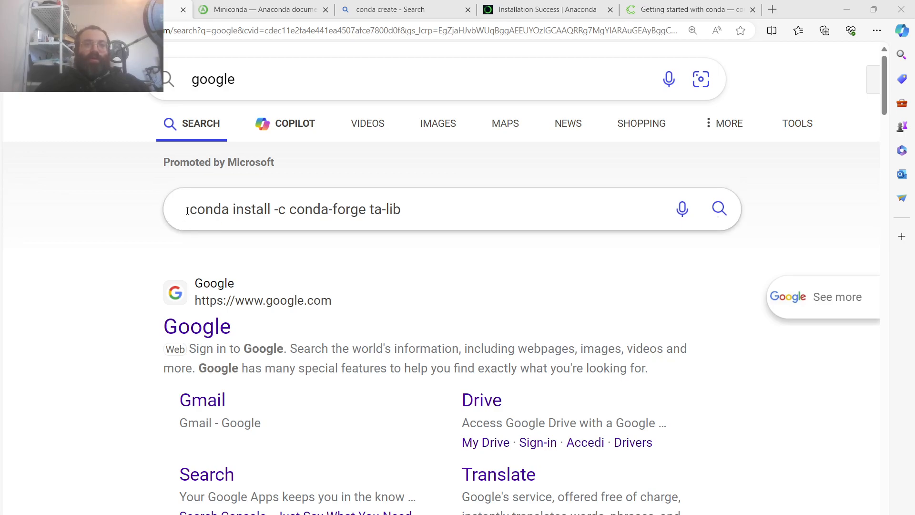
Step: Bring up the Miniconda installer links page and the recent Miniconda3 Windows downloads
triple_click(291, 209)
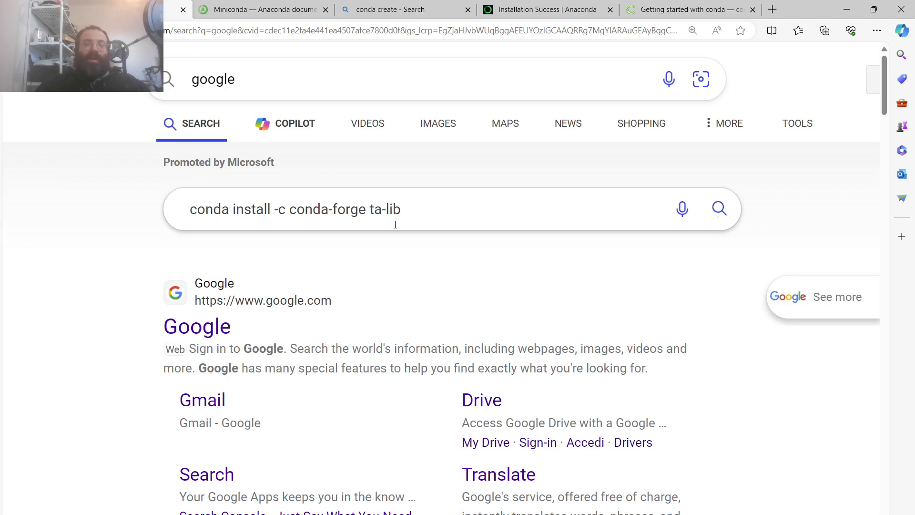
mouse_move(366, 197)
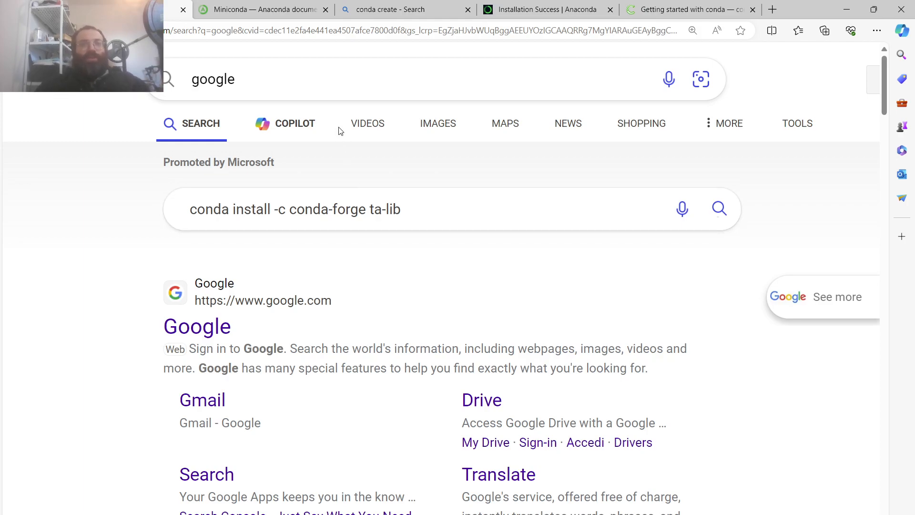
mouse_move(260, 9)
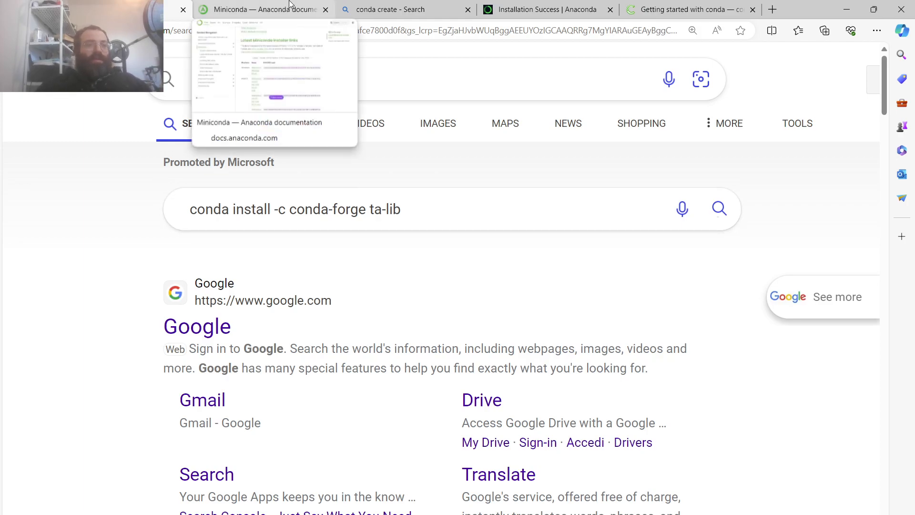
left_click(263, 9)
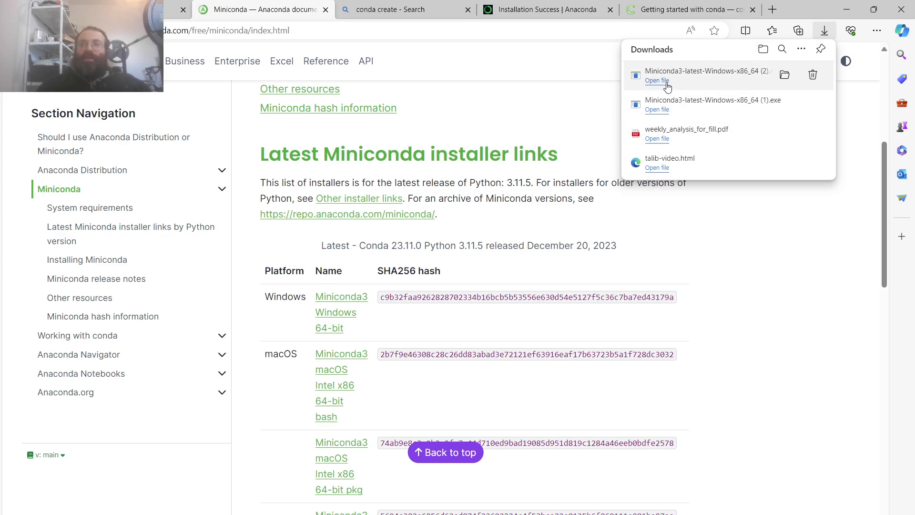
Step: Run the Miniconda3 installer for Just Me with default options and start installing
left_click(657, 81)
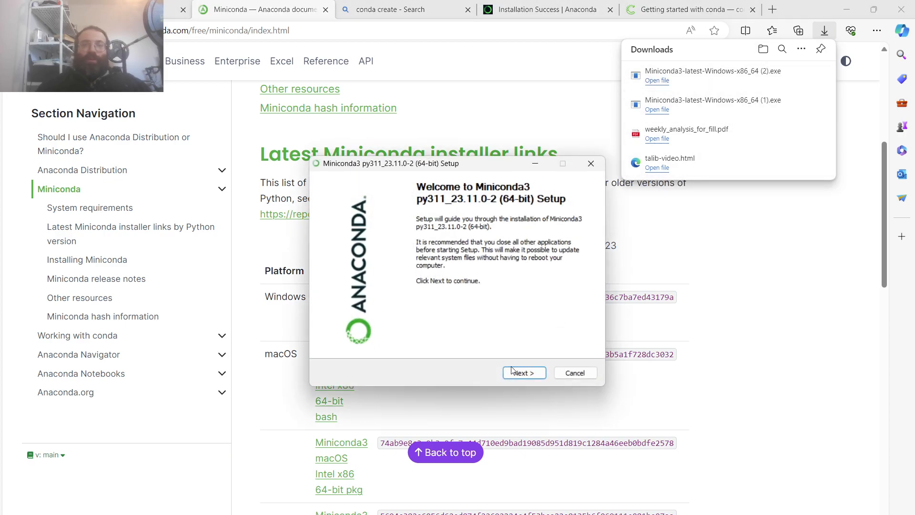
left_click(523, 373)
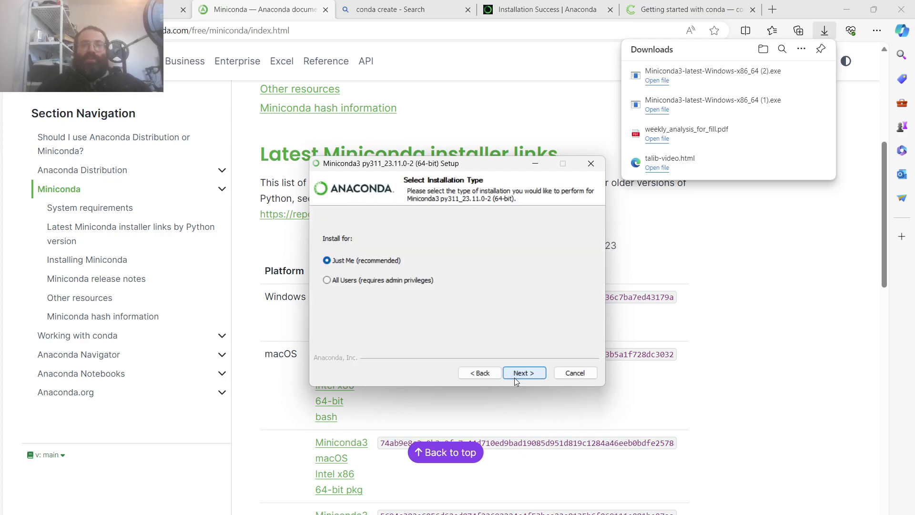
left_click(524, 372)
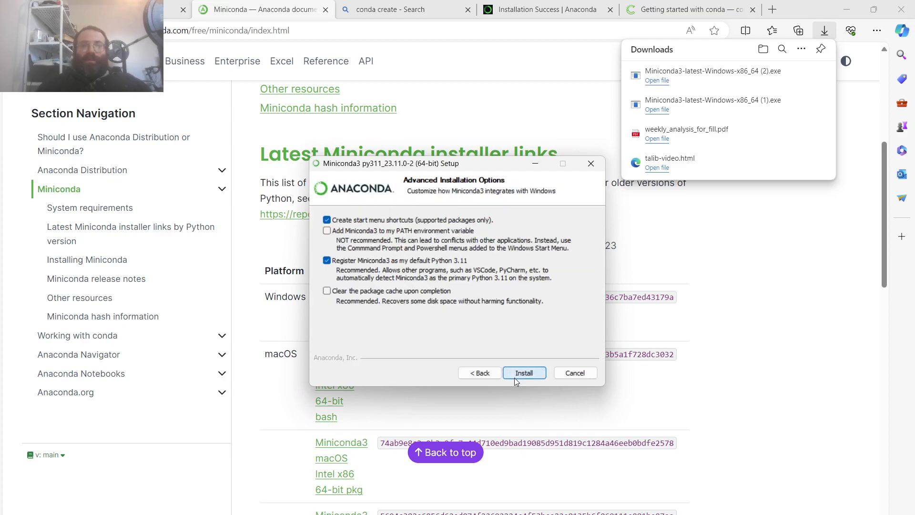
left_click(523, 372)
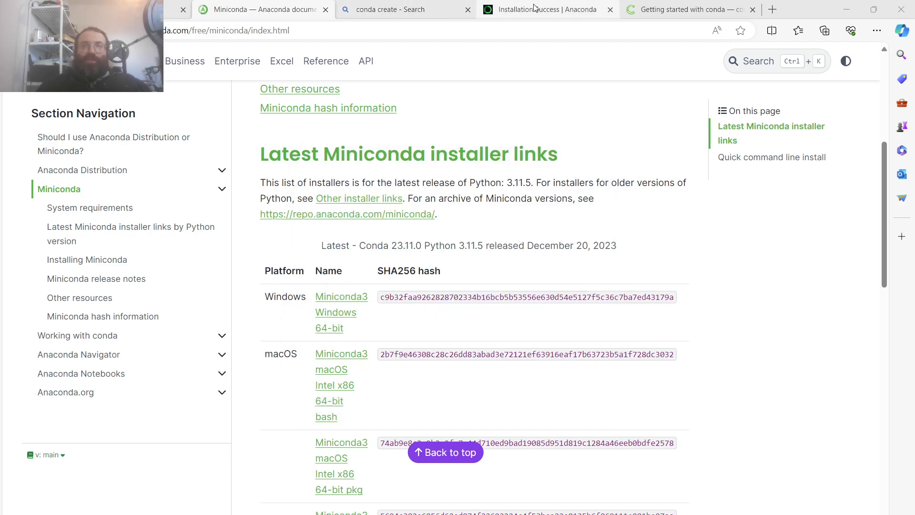
Step: View the Stack Overflow conda create example and select 'anaconda' in the command
left_click(406, 9)
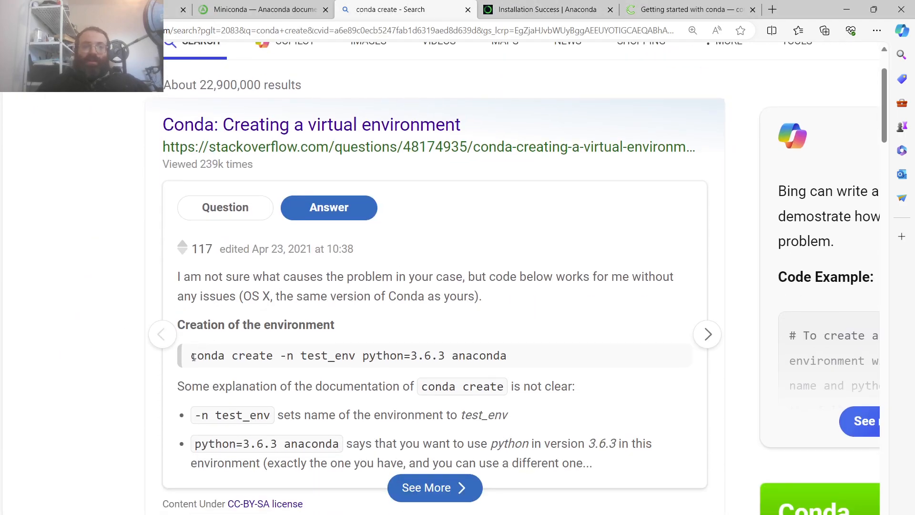
left_click_drag(190, 356, 458, 356)
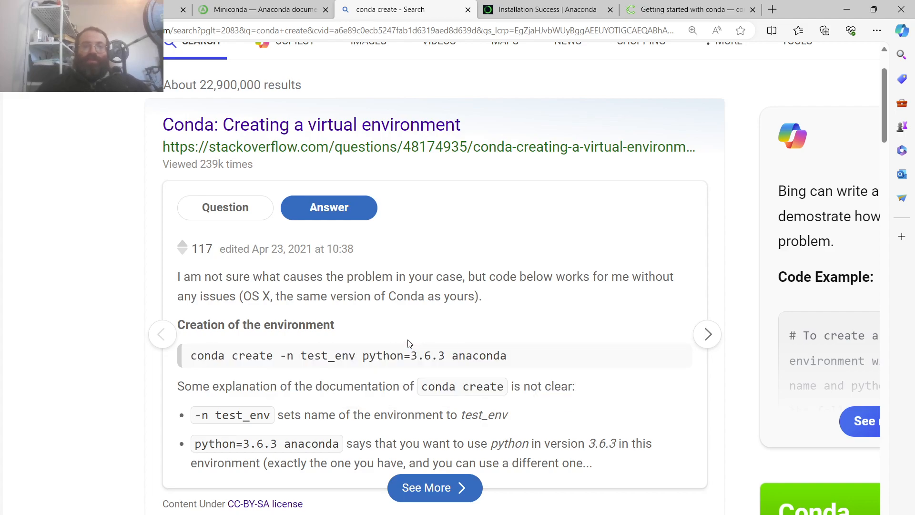
mouse_move(268, 367)
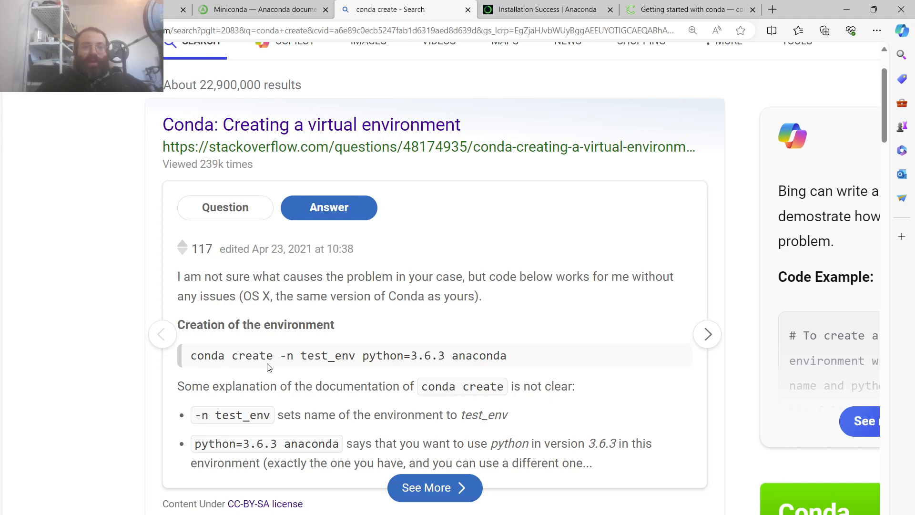
mouse_move(372, 358)
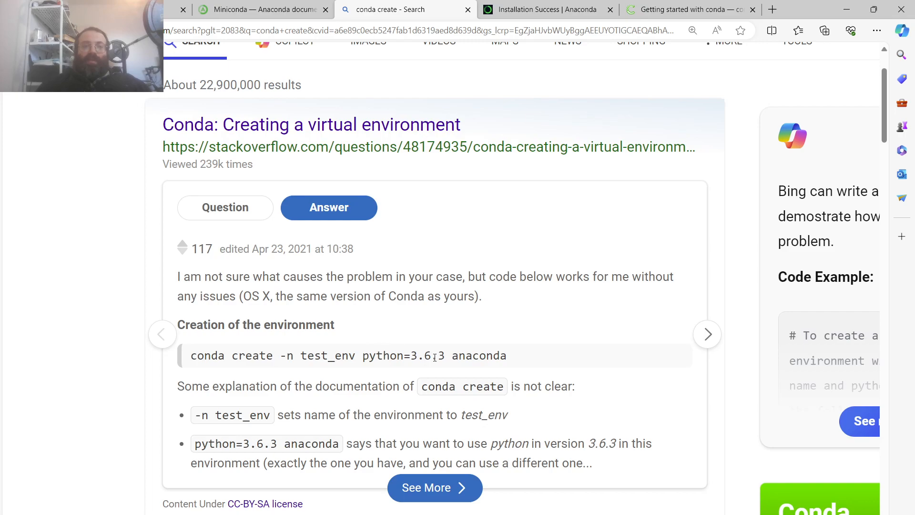
double_click(479, 355)
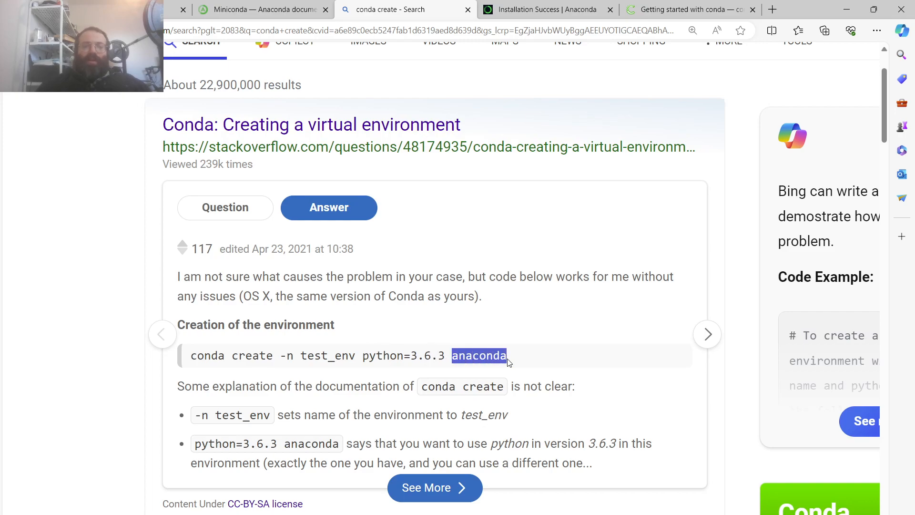
double_click(479, 356)
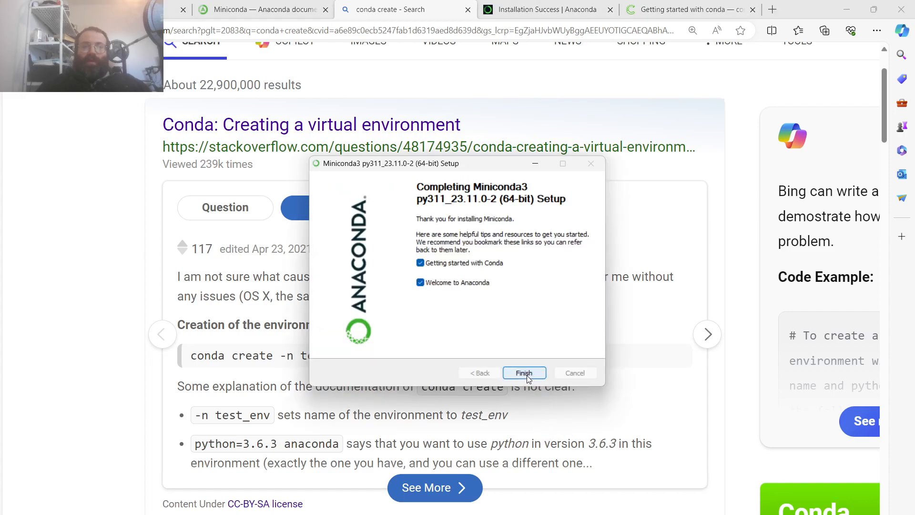
Step: Finish the Miniconda3 setup and launch Anaconda Prompt (Miniconda3) from Recent
left_click(524, 373)
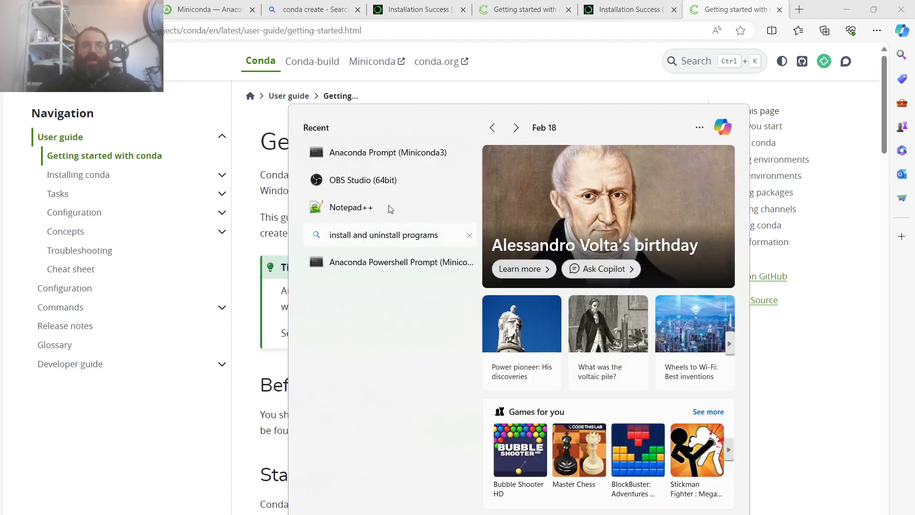
left_click(388, 152)
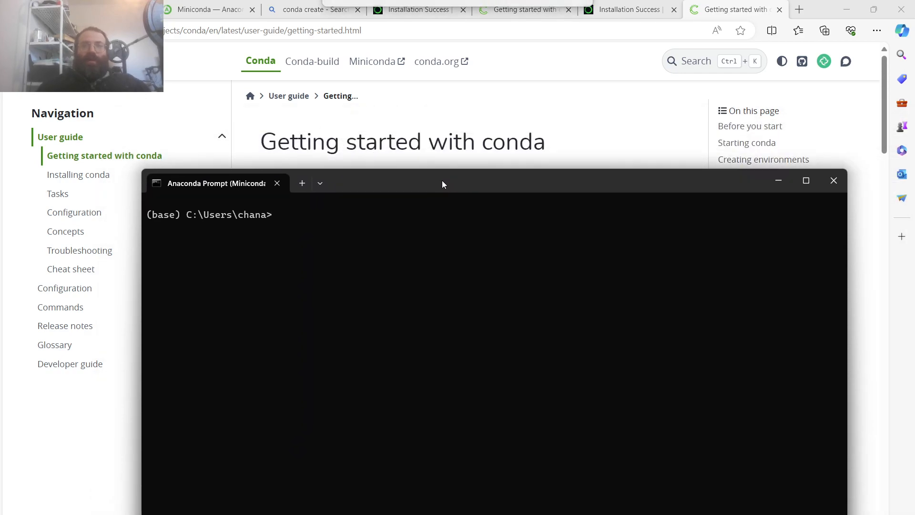
Step: Run 'conda create -n py310 python=3.10.*' and maximize the prompt to read the plan
type("c")
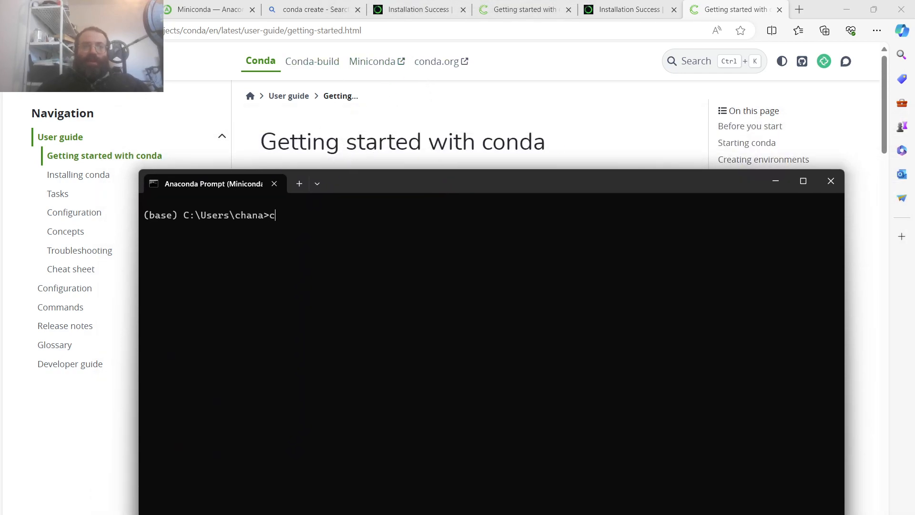
type("onda create")
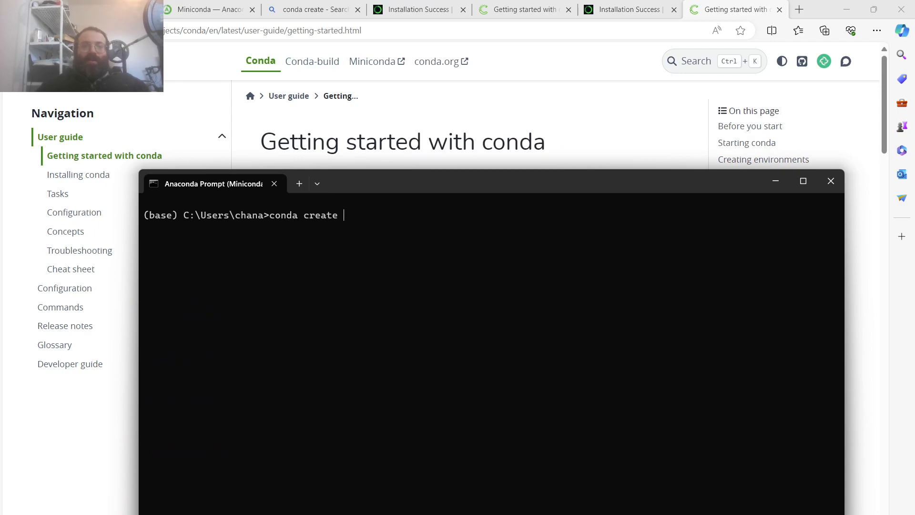
type("-n")
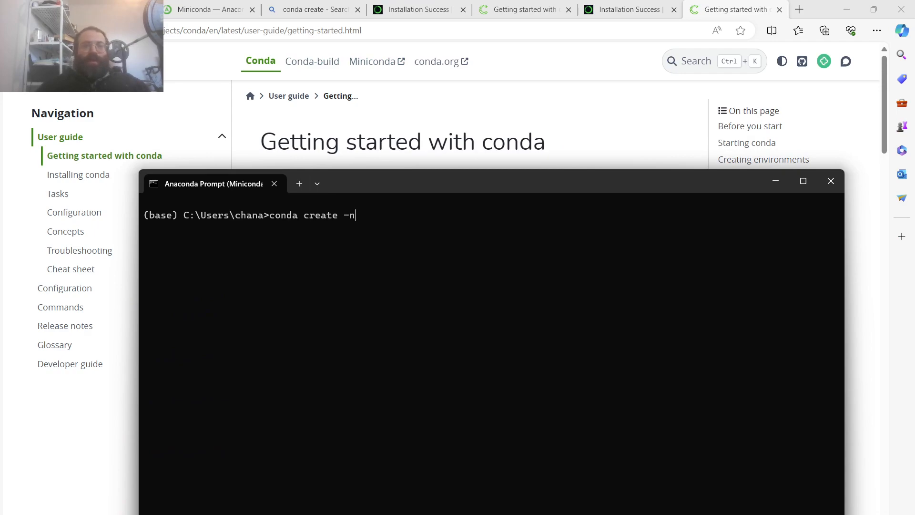
type("py")
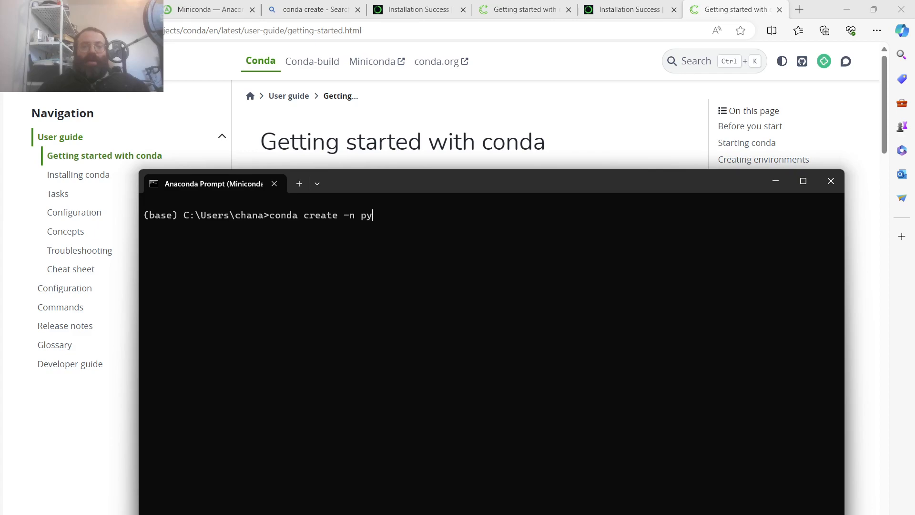
type("310")
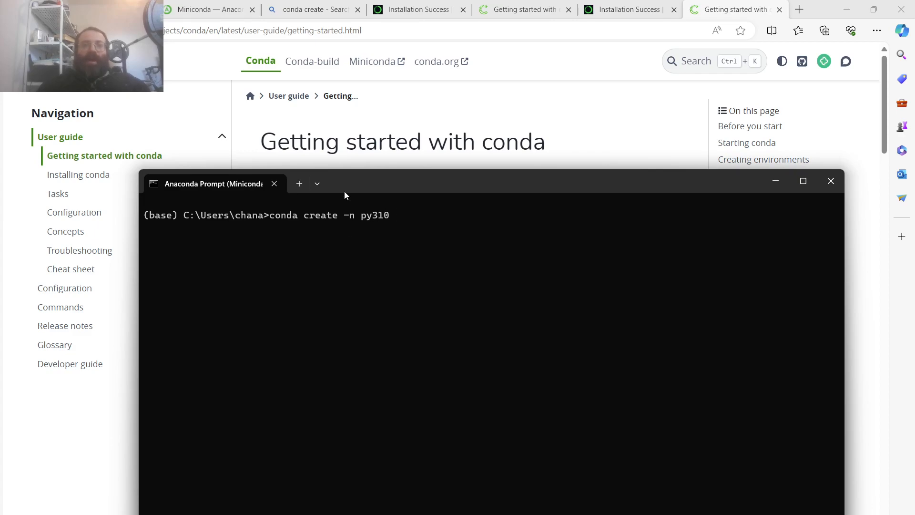
left_click(312, 10)
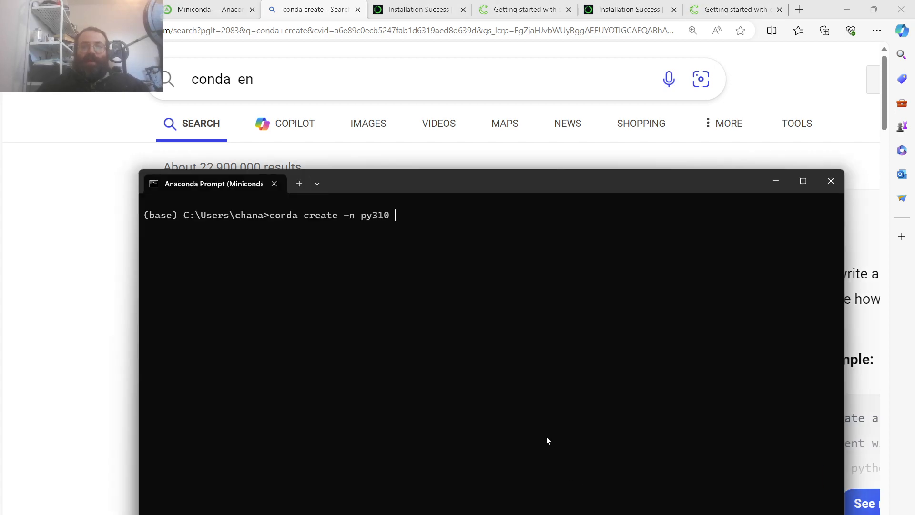
type("python=3.10.*")
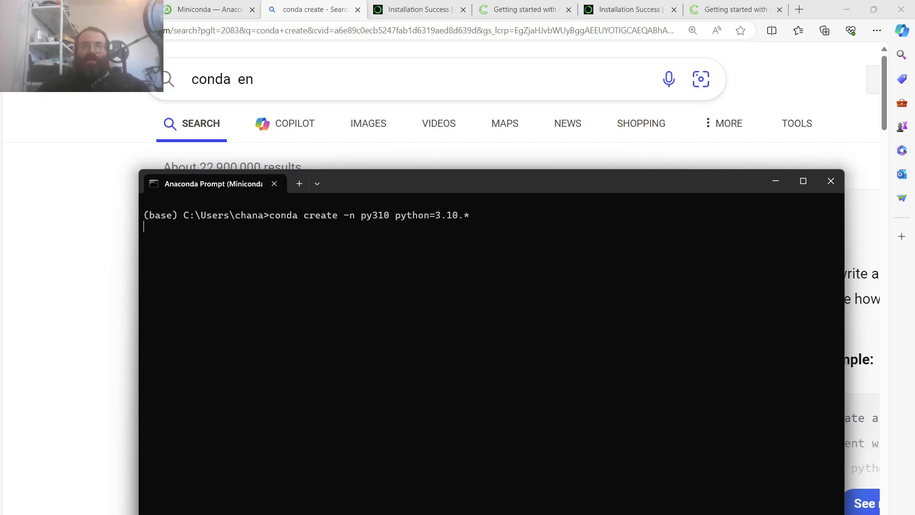
mouse_move(803, 181)
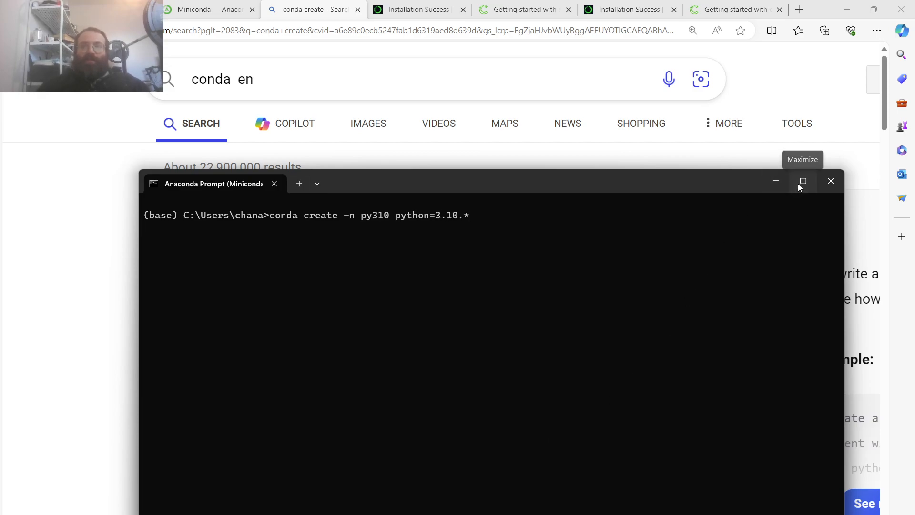
left_click(803, 182)
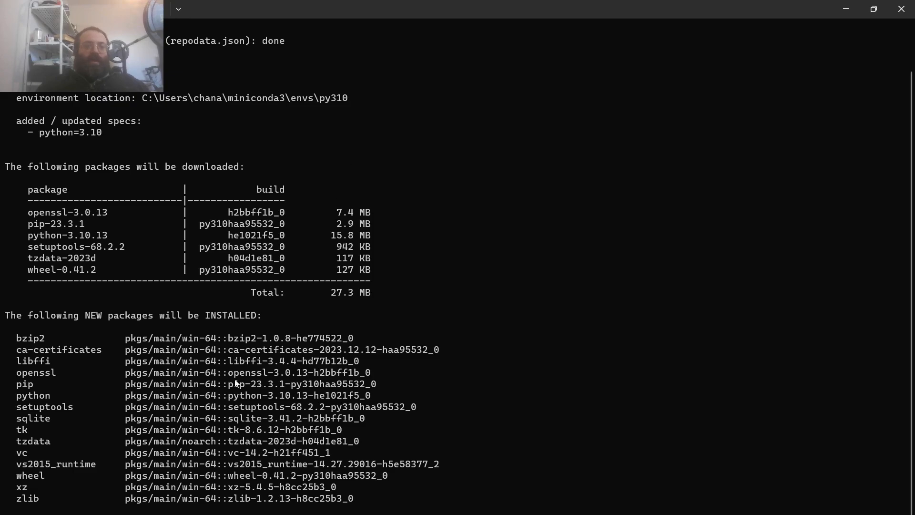
Step: Answer y to proceed with downloading and installing the py310 packages
type("y]/n)? y")
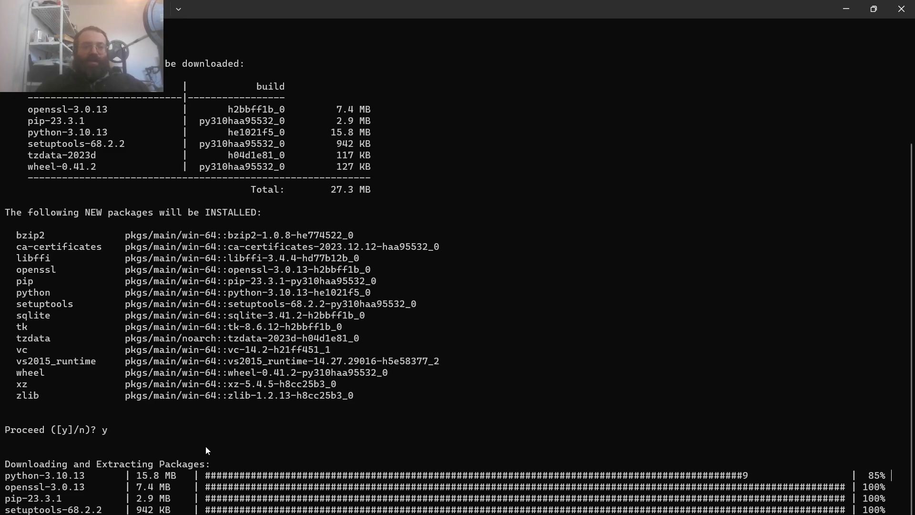
mouse_move(221, 415)
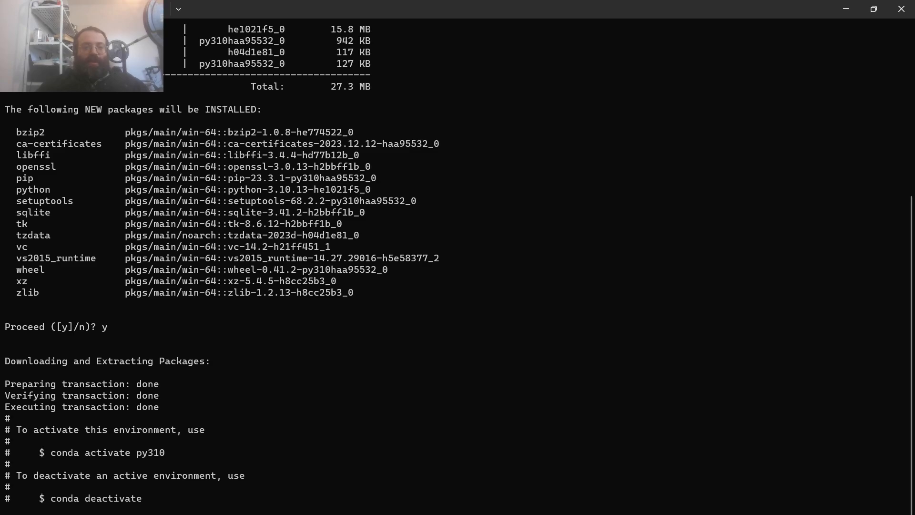
Step: Activate py310 and pip install pandas and yfinance
type("conda activate py310")
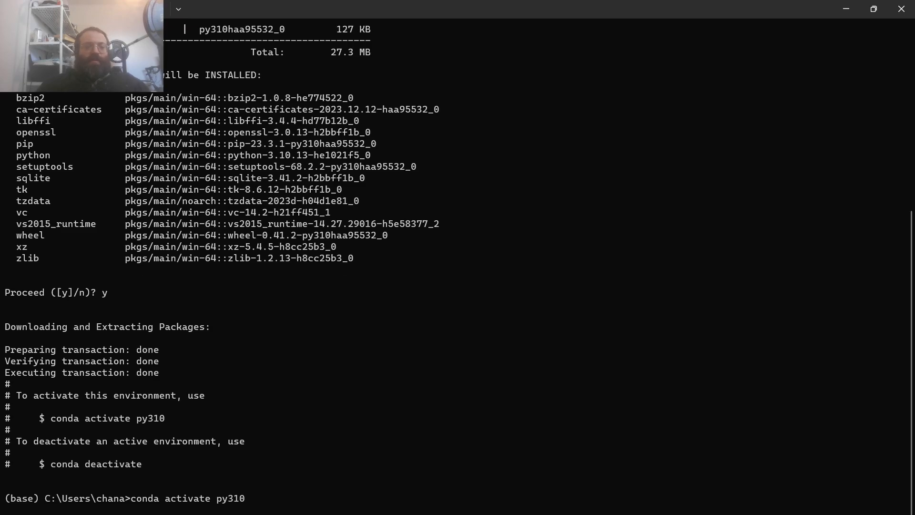
type("pip install pandas")
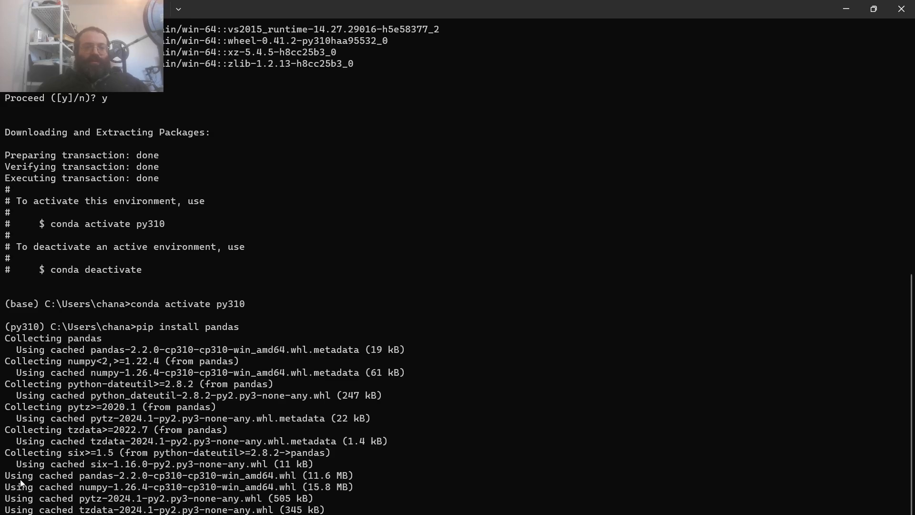
mouse_move(86, 383)
type("pip install yfinance")
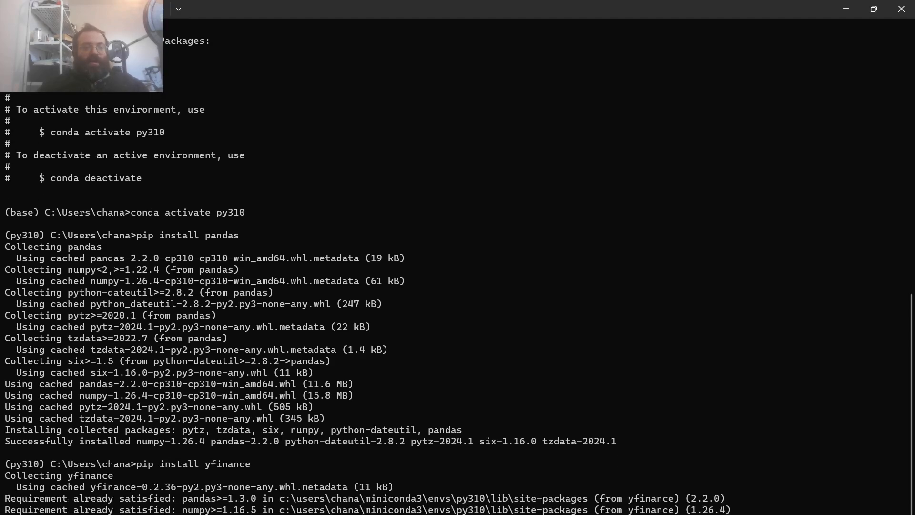
scroll("down", 3)
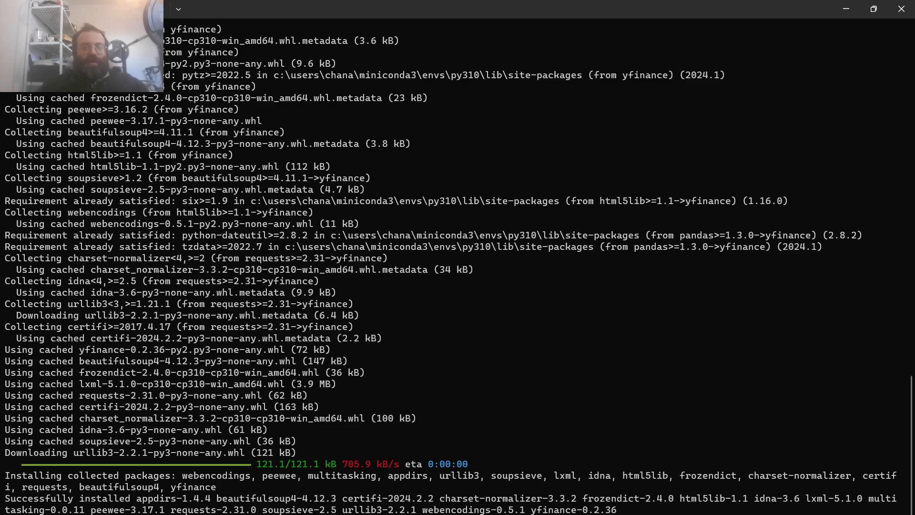
mouse_move(217, 510)
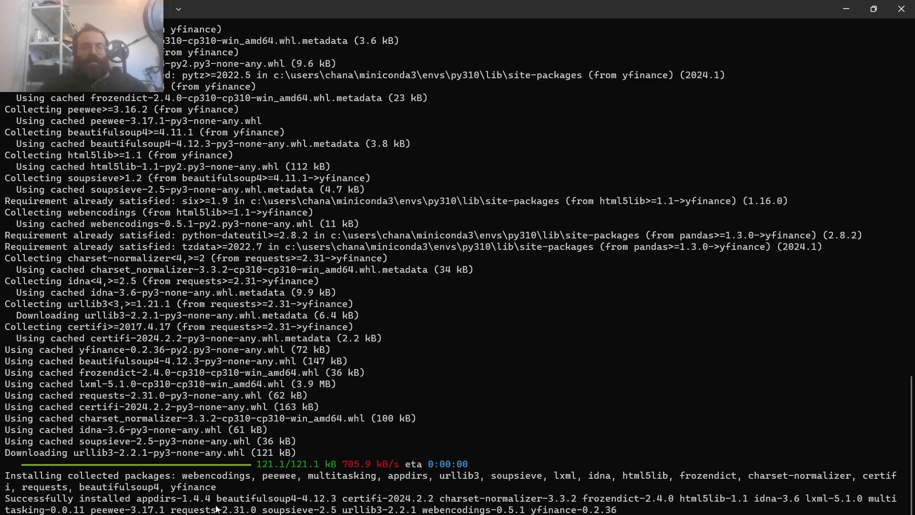
scroll("down", 3)
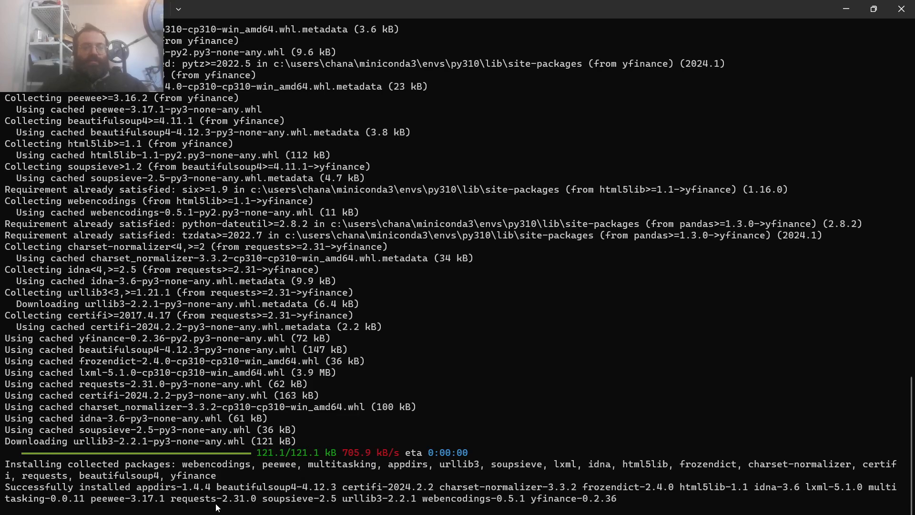
Step: Pip install jupyter into py310 and follow the install output
type("pip install jupyter")
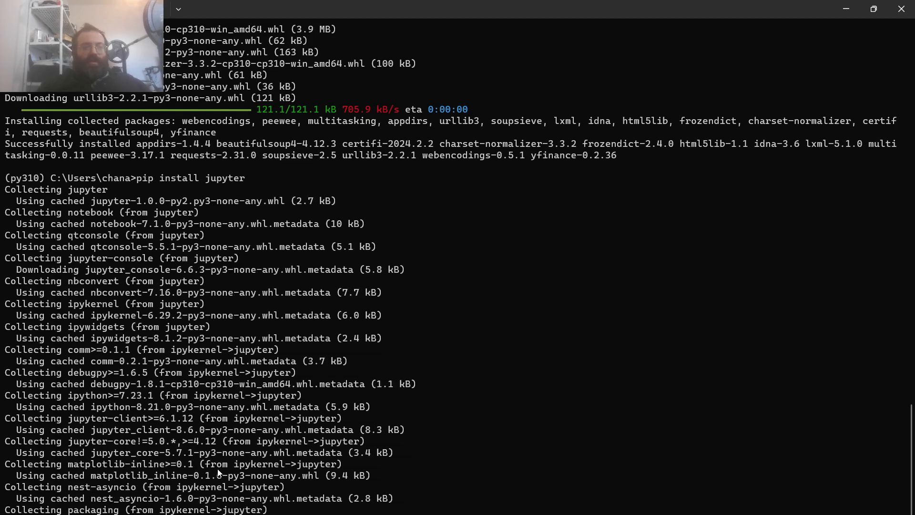
scroll("down", 3)
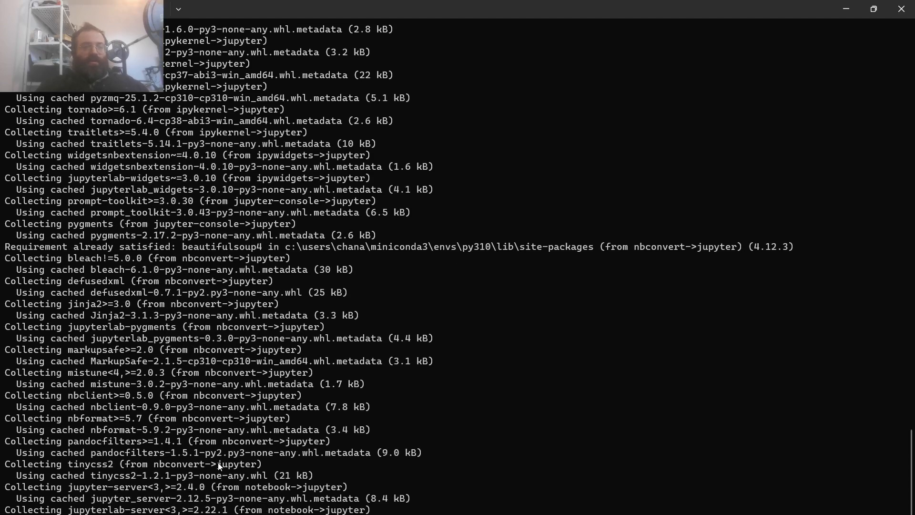
scroll("down", 3)
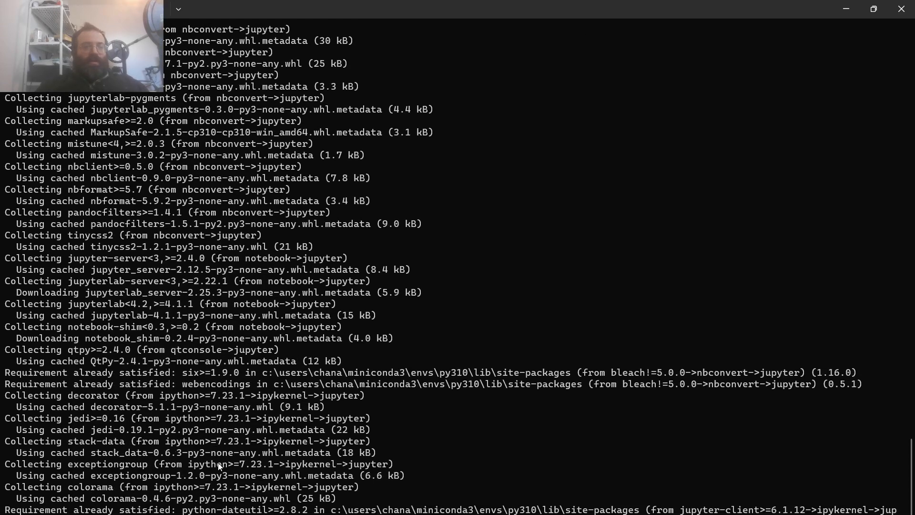
scroll("down", 3)
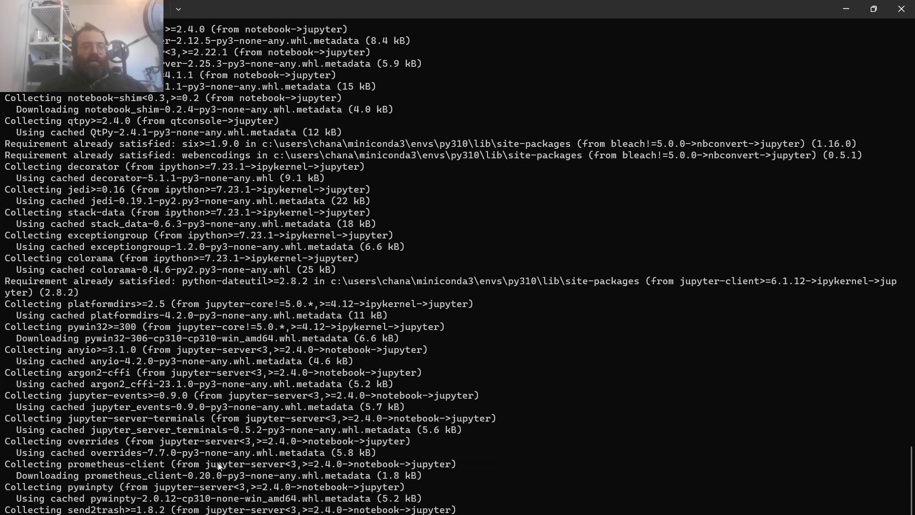
scroll("down", 3)
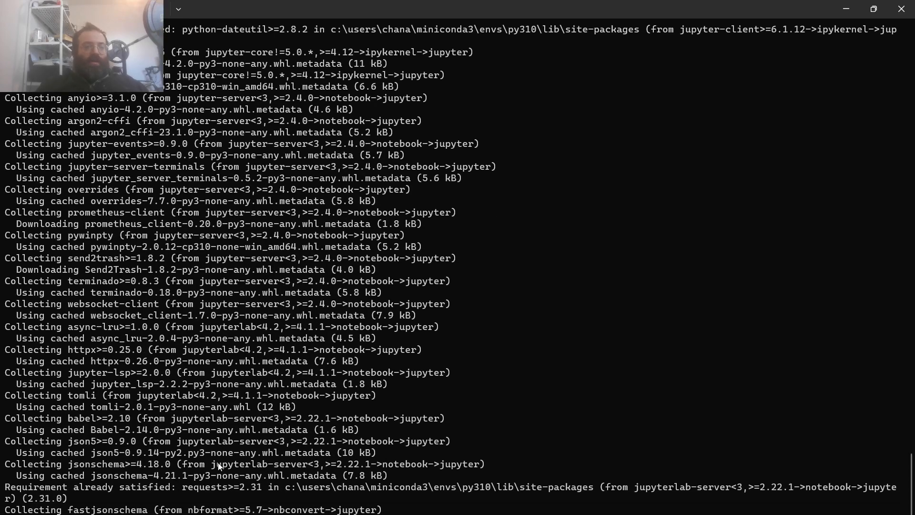
scroll("down", 3)
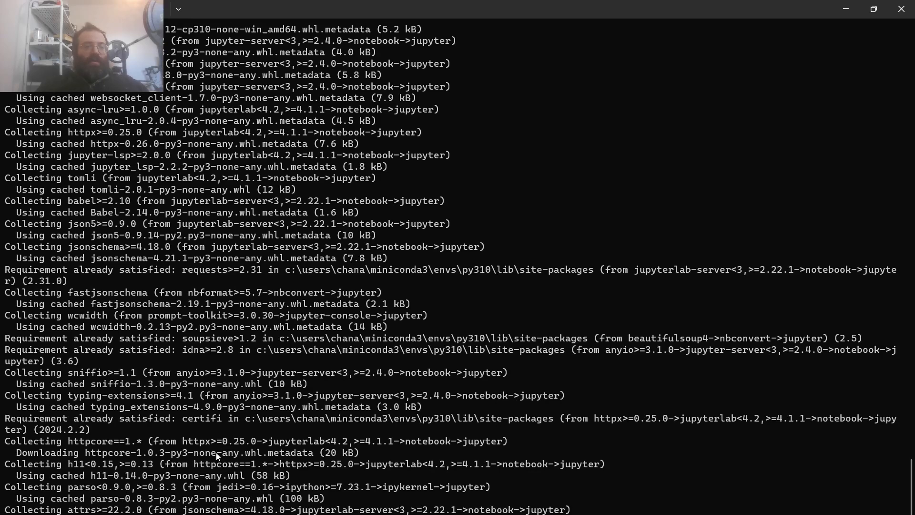
scroll("down", 3)
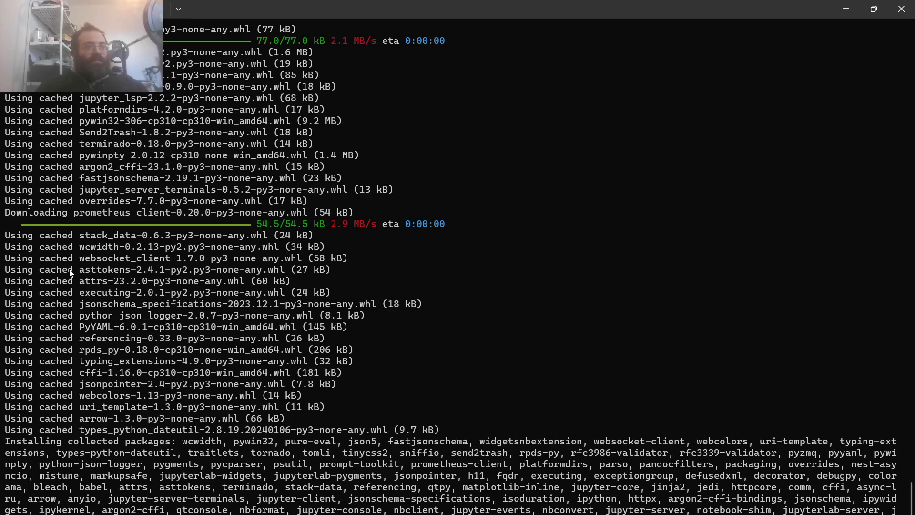
mouse_move(240, 328)
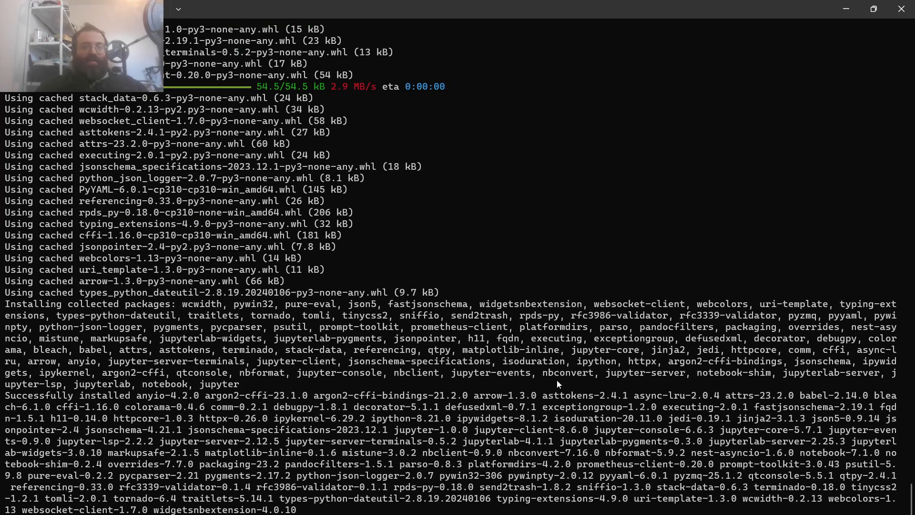
mouse_move(489, 434)
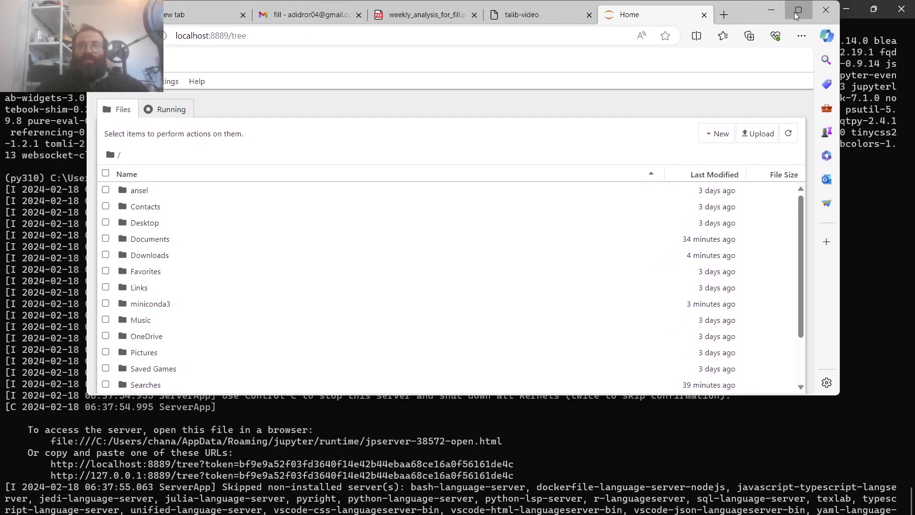
Step: Maximize the Jupyter browser window to view talib.ipynb's ModuleNotFoundError
left_click(716, 128)
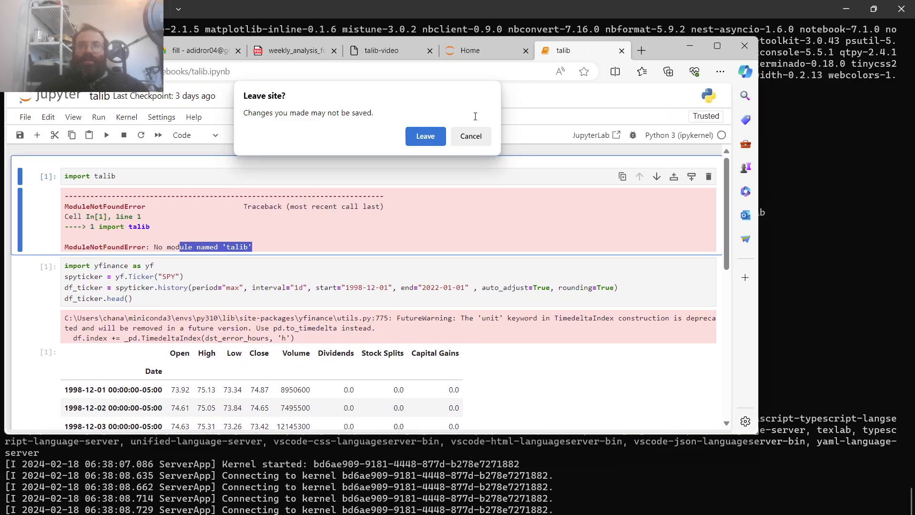
Step: Leave the notebook and run 'conda install -c conda-forge ta-lib' in py310
left_click(425, 136)
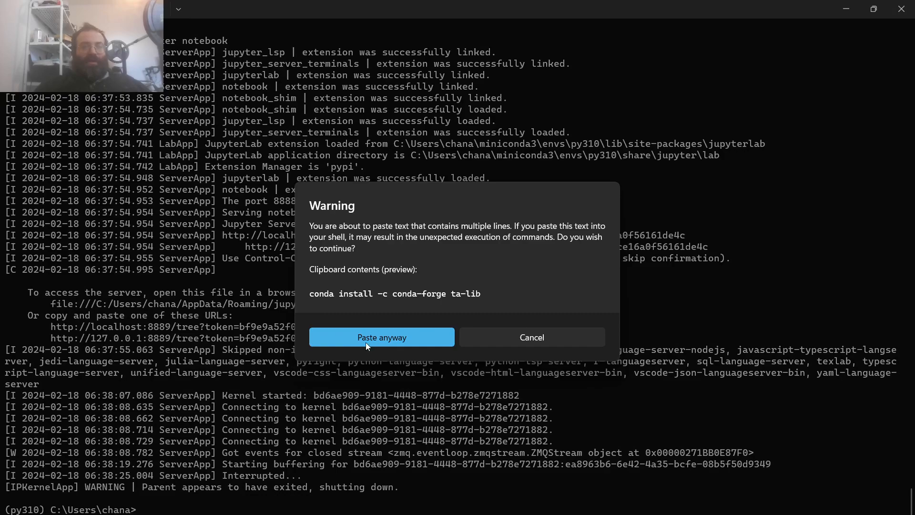
left_click(531, 337)
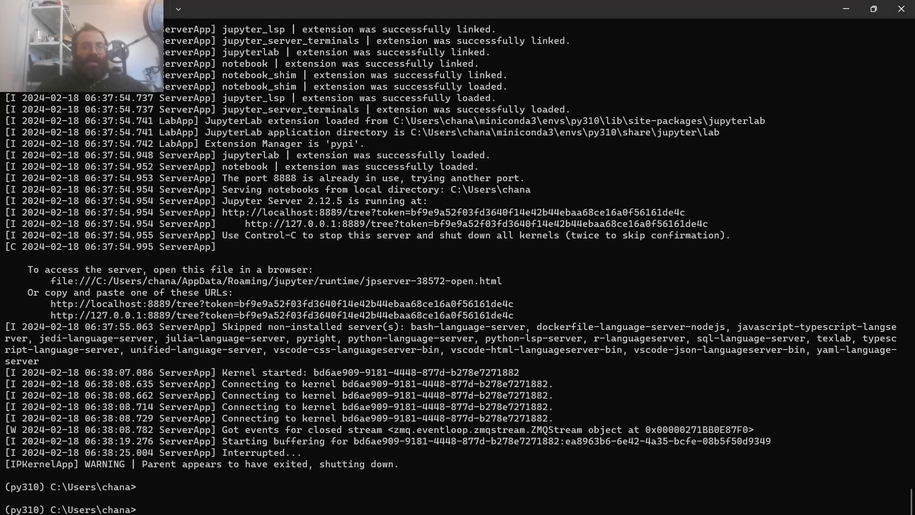
type("conda install -c conda-forge ta-lib")
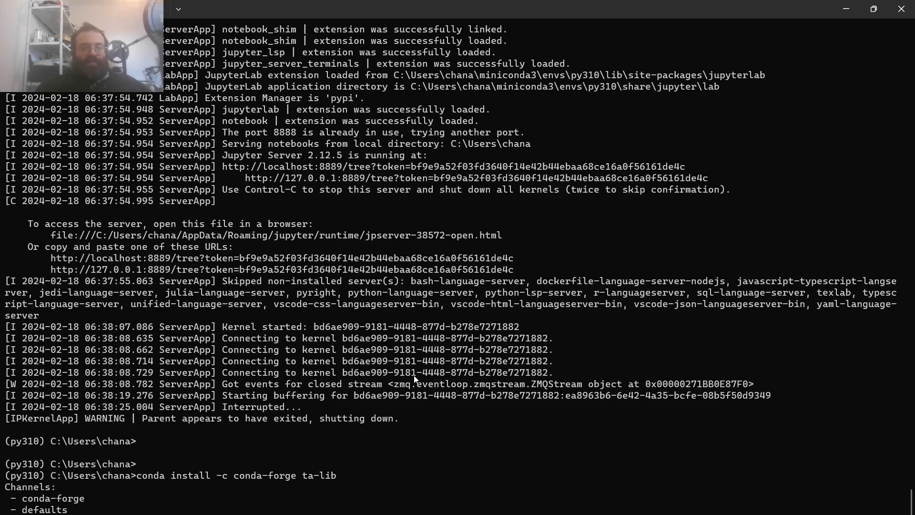
mouse_move(294, 447)
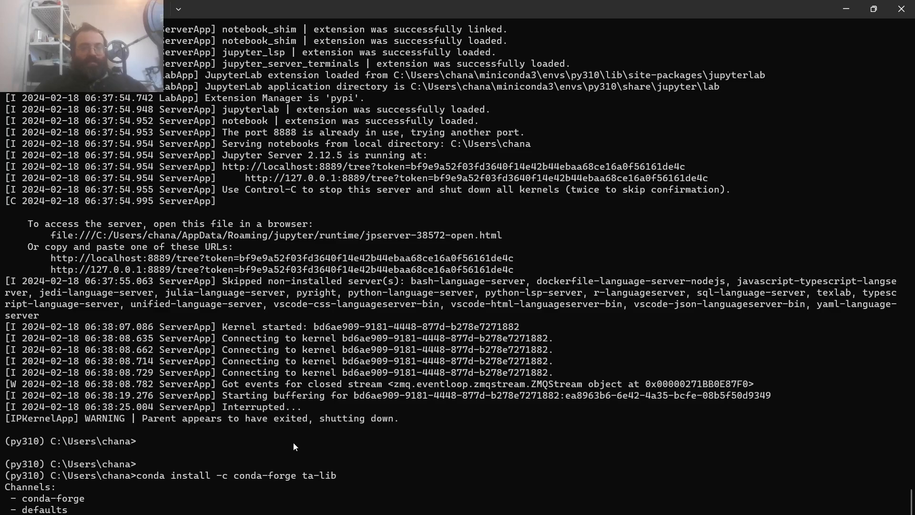
mouse_move(292, 440)
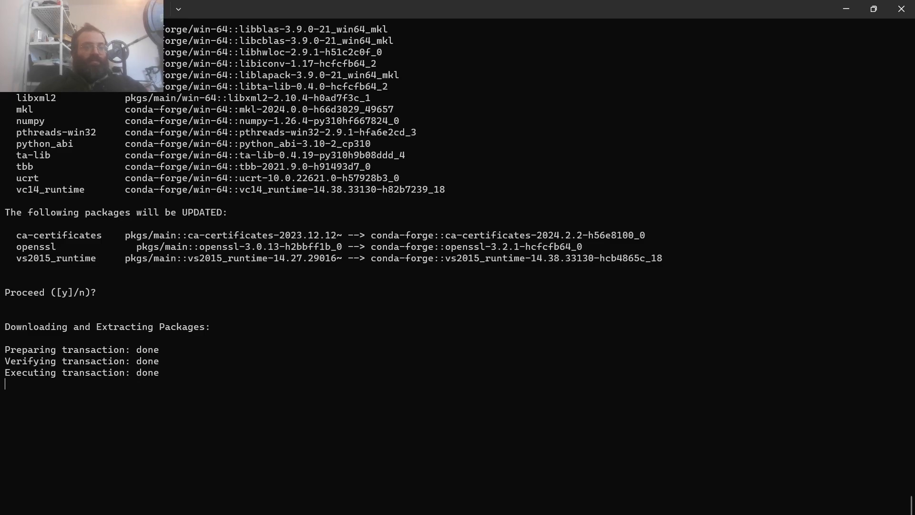
type("conda install -c conda-forge ta-lib")
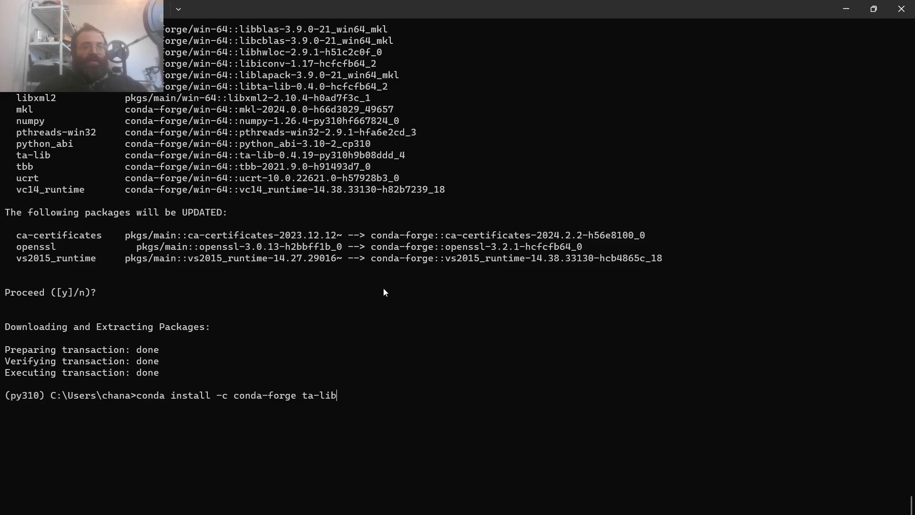
Step: Relaunch jupyter notebook, run 'import talib' successfully, and rerun the SPY download cell
type("jupyter notebook")
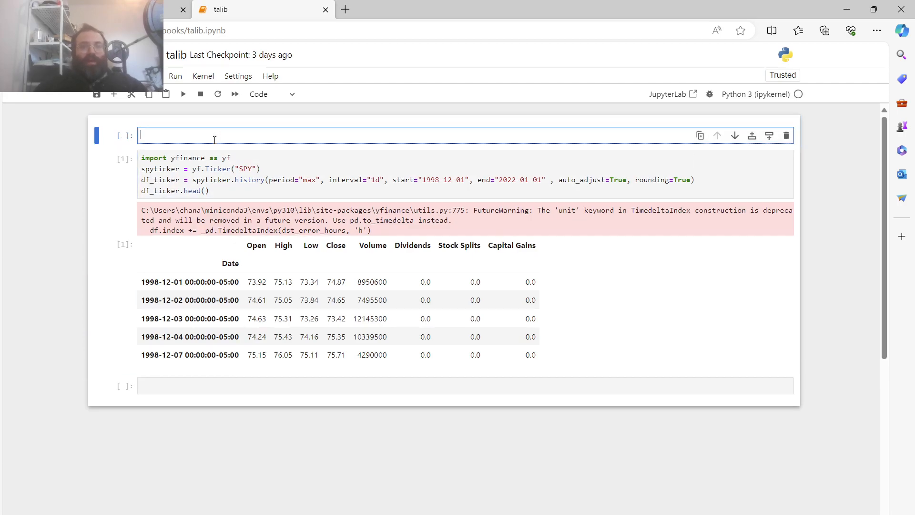
type("import talib")
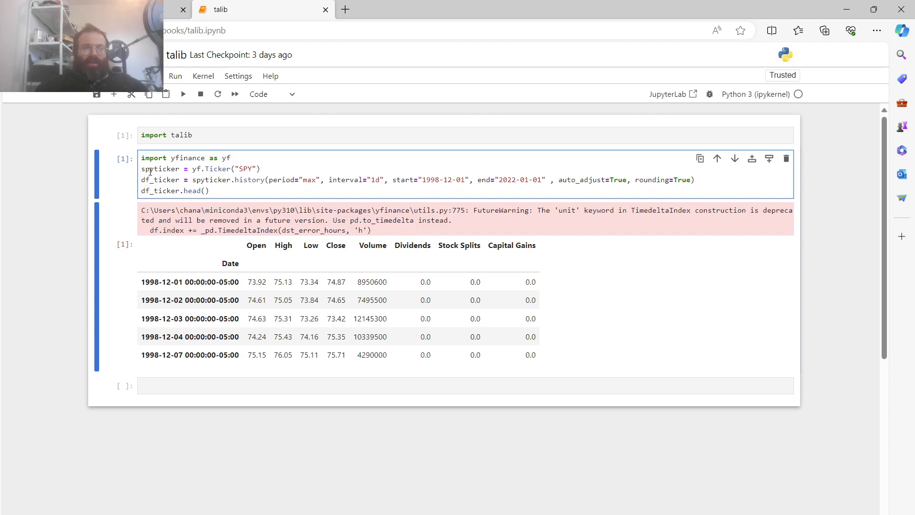
left_click(183, 94)
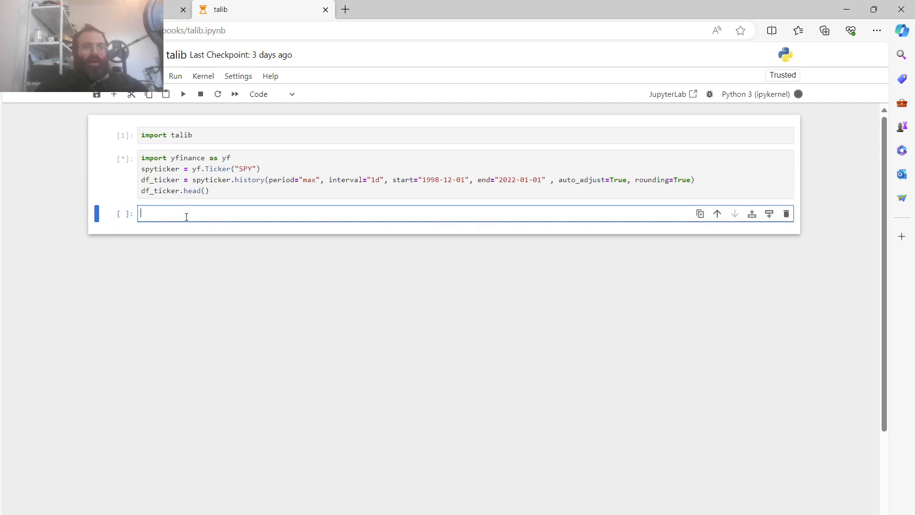
Step: Enter the Bollinger Bands call talib.BBANDS(df_ticker['Close'], 20, 2, 2, ...) in a cell
type("talib.")
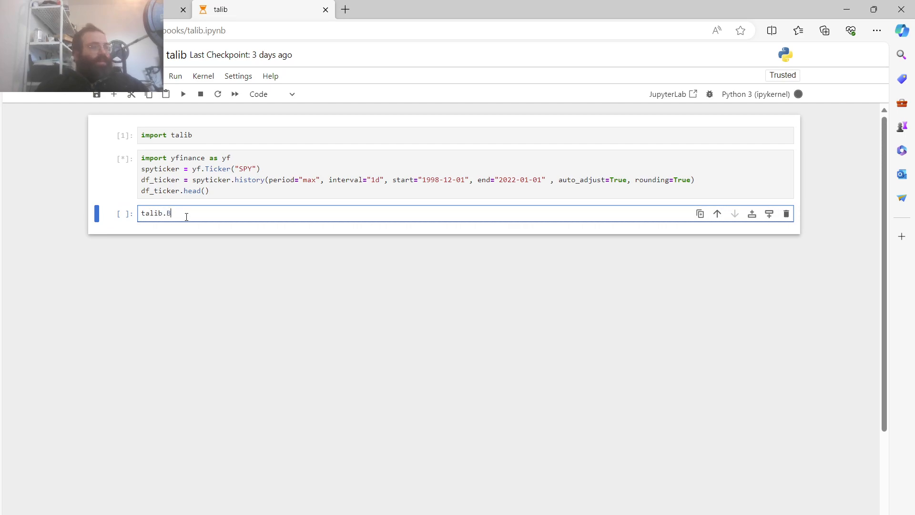
type("BANDS(df_ticker")
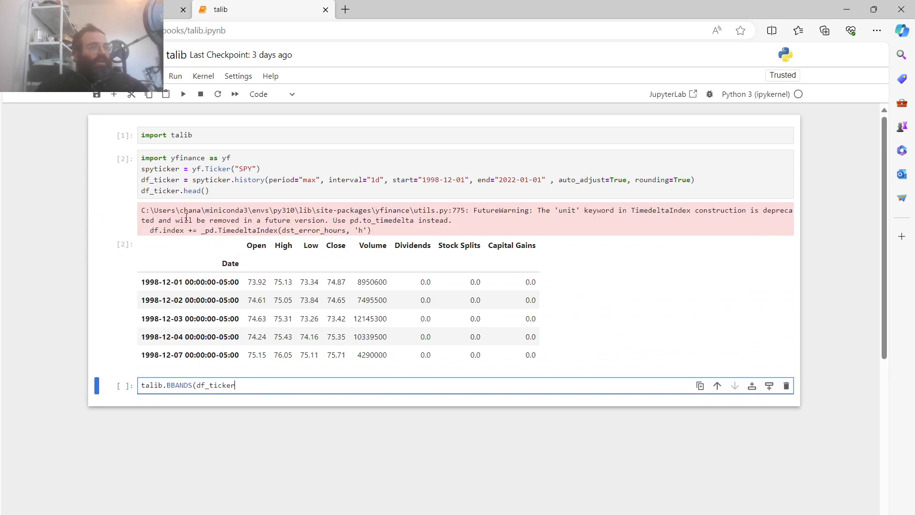
type("['Cl")
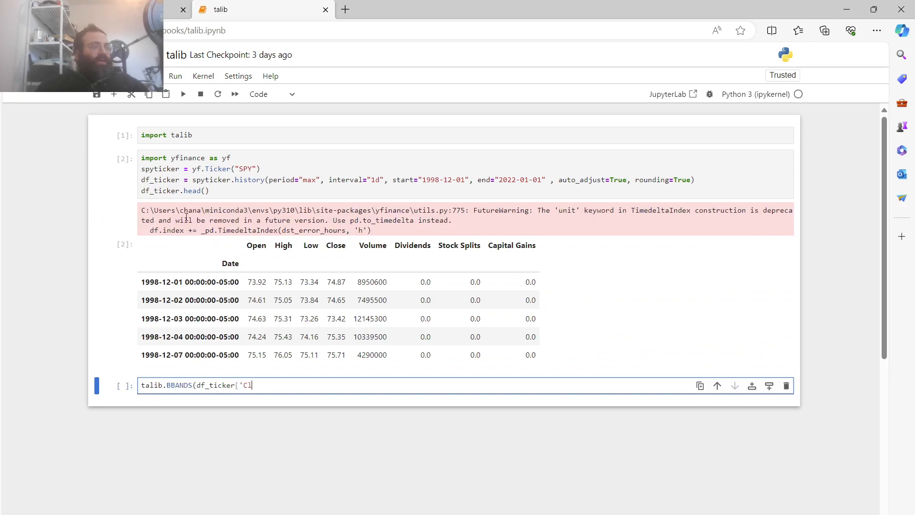
type("ose'],")
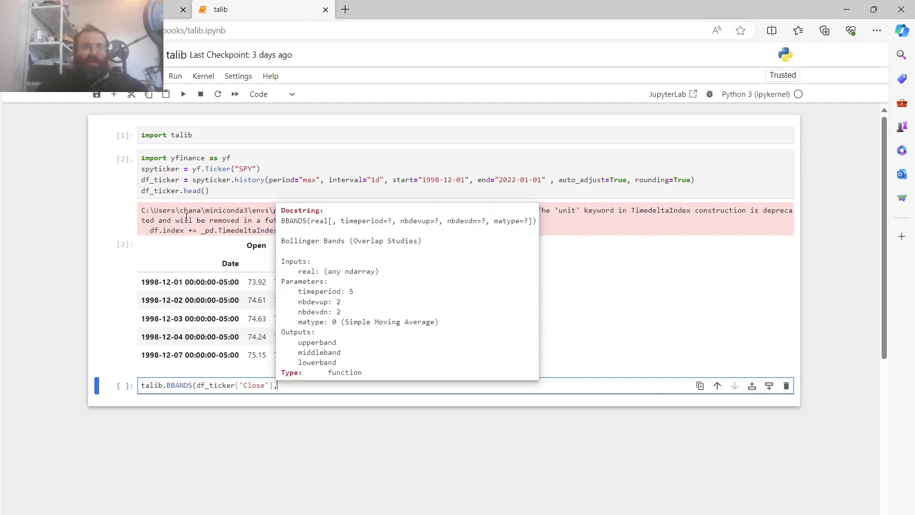
type("20,")
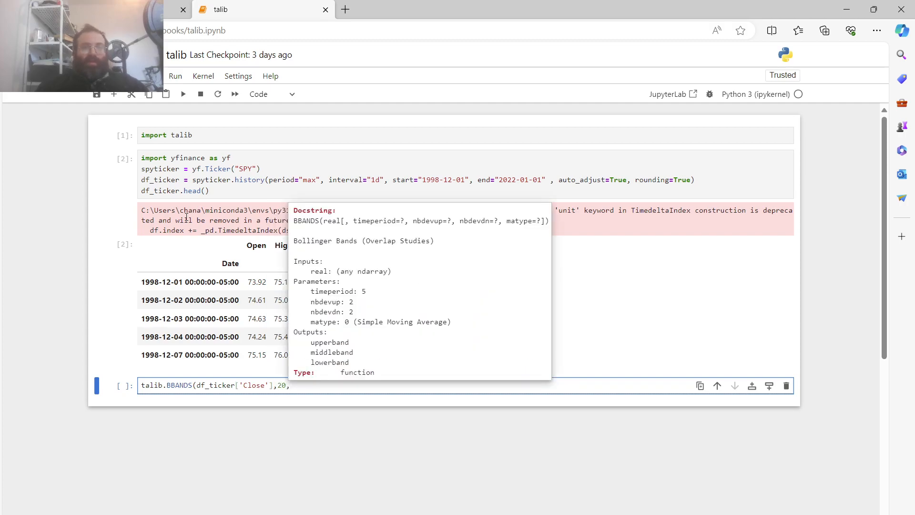
type("2,2")
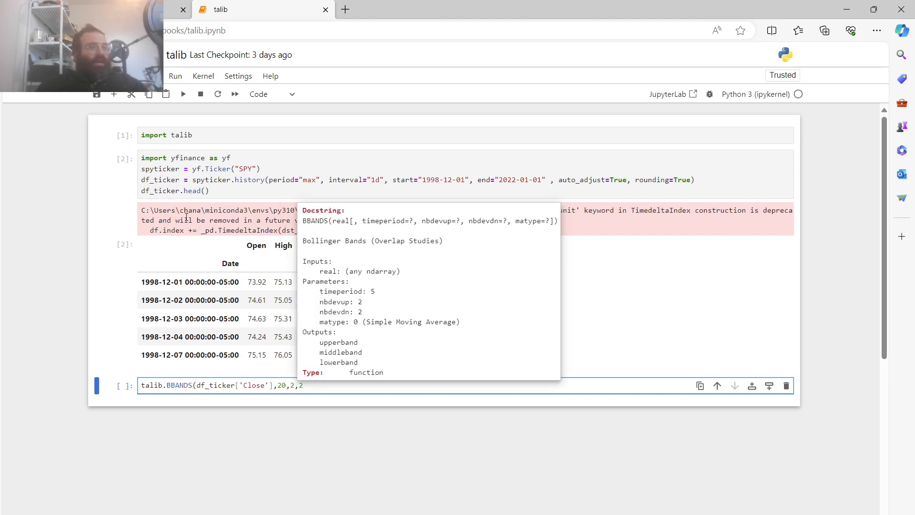
type(",")
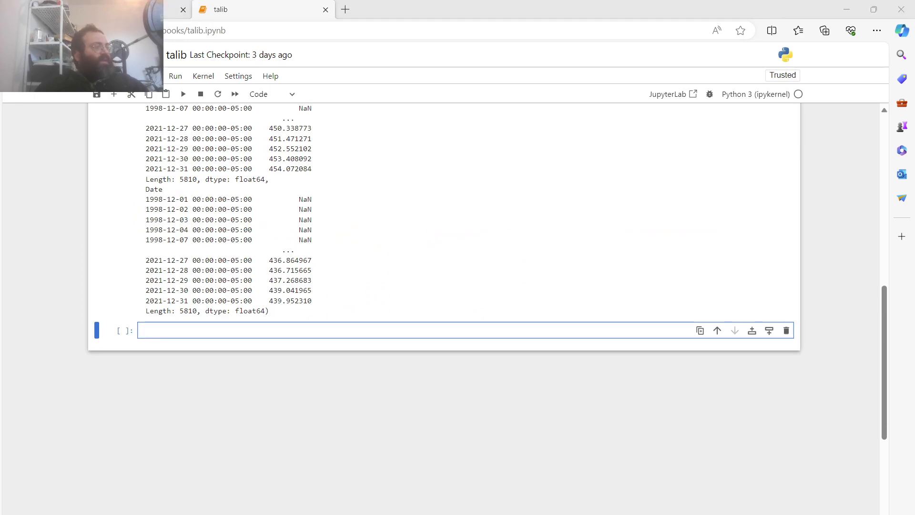
Step: Begin defining df as df_ticker in the empty cell below
left_click(196, 330)
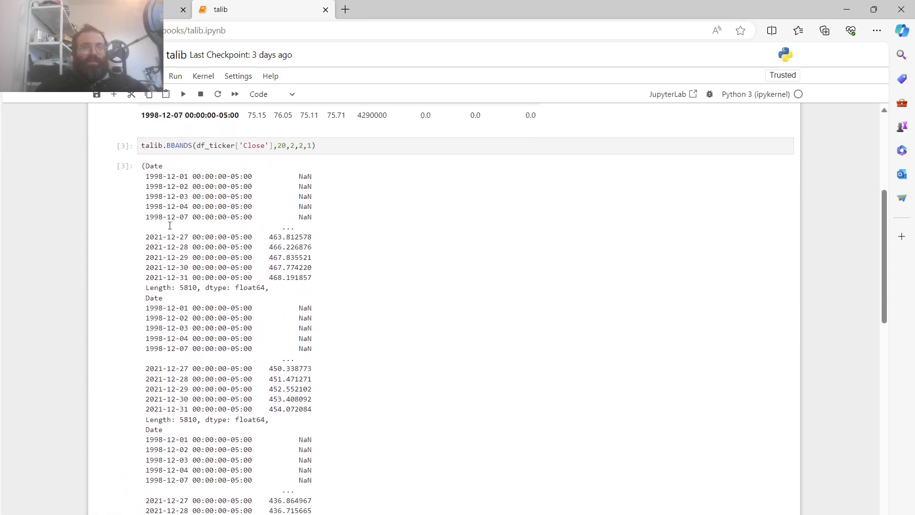
scroll("down", 3)
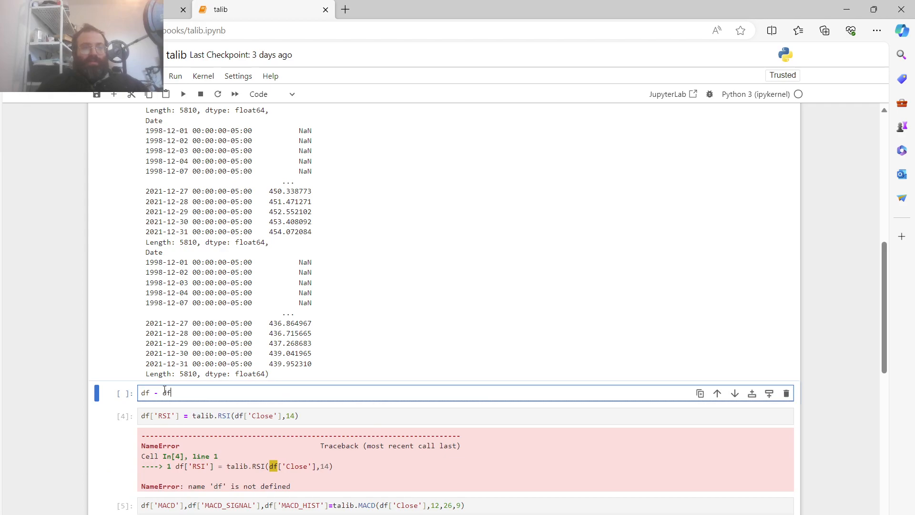
type("=")
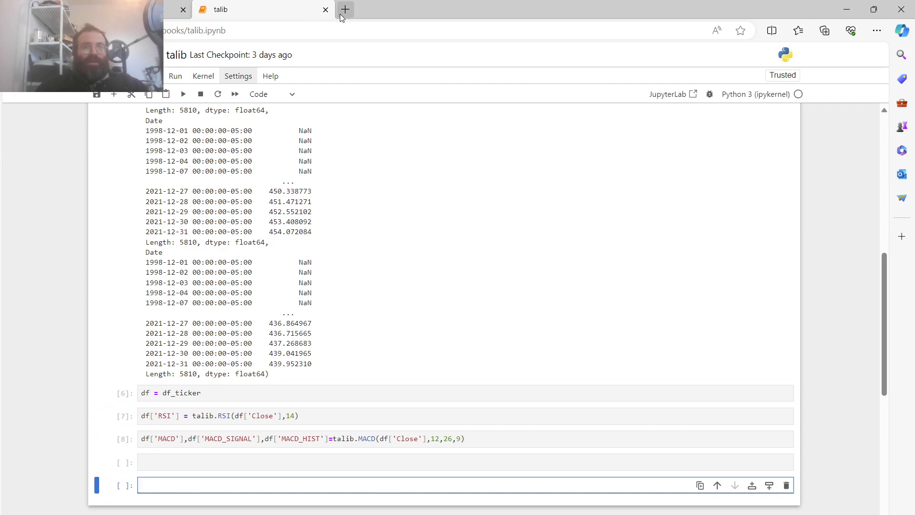
Step: Open YouTube Studio's Content page and scroll to the Dec 27, 2023 TA-Lib Python Tutorial
left_click(345, 10)
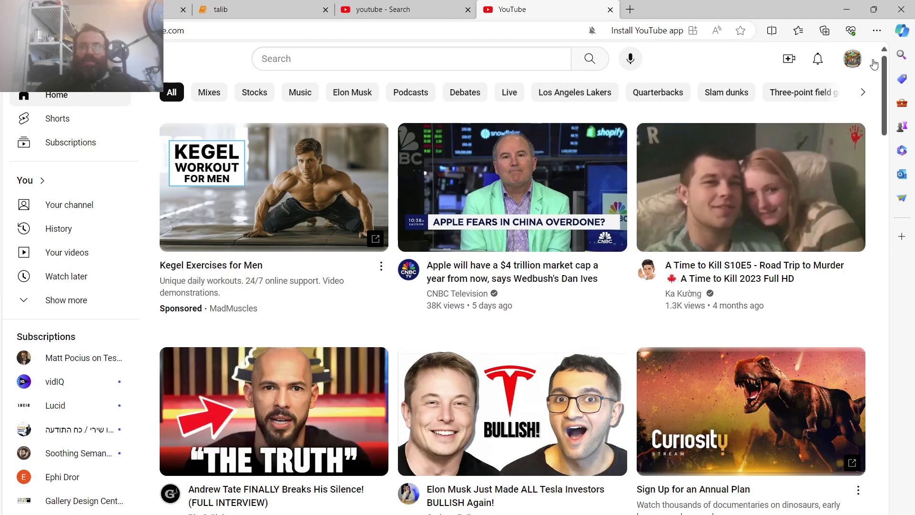
left_click(852, 58)
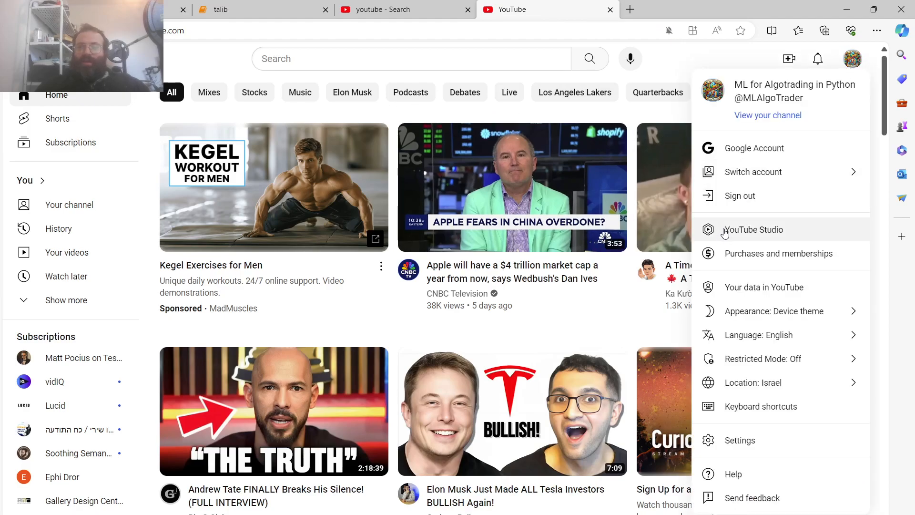
left_click(754, 229)
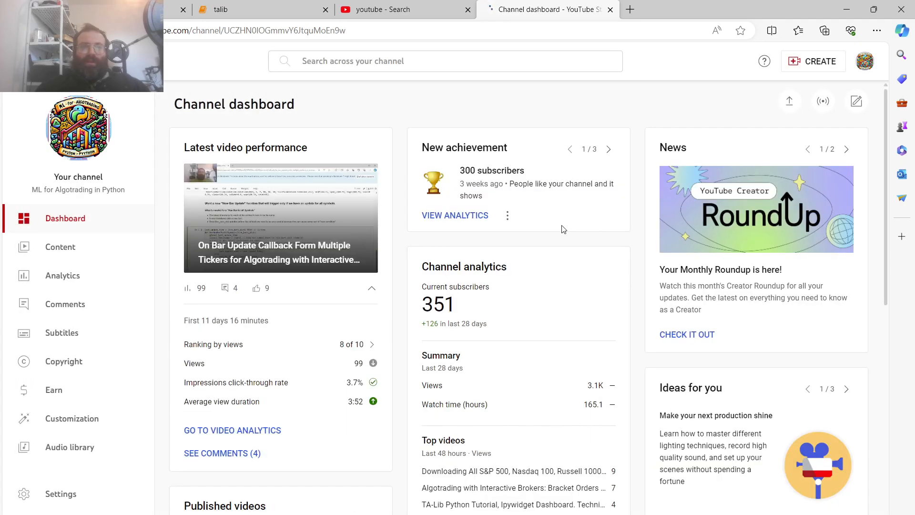
left_click(60, 247)
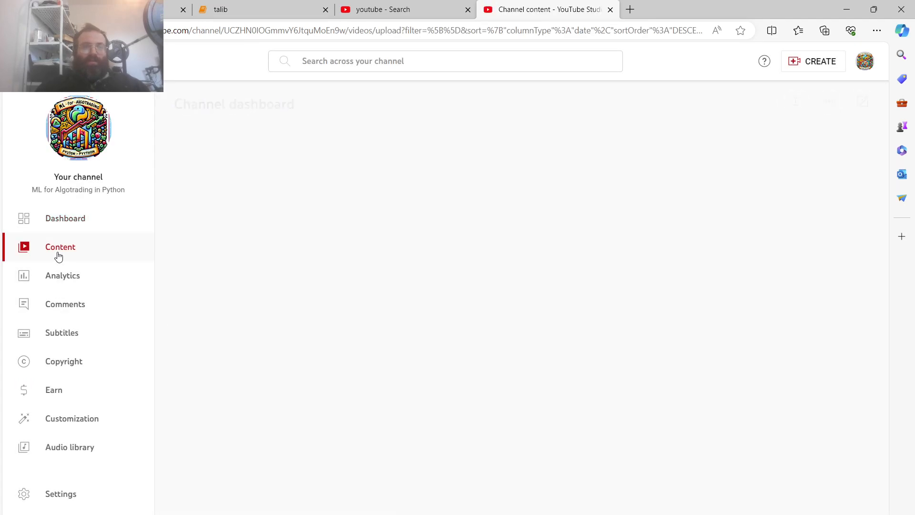
left_click(60, 247)
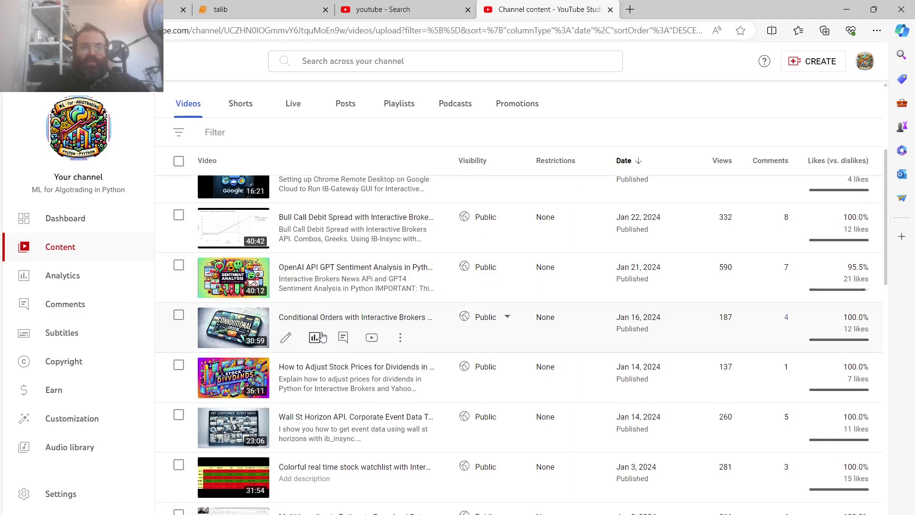
scroll("down", 3)
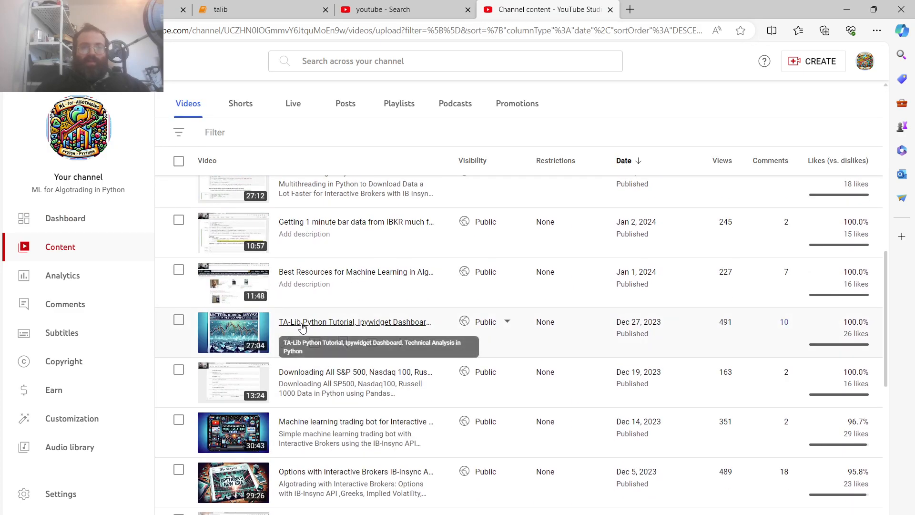